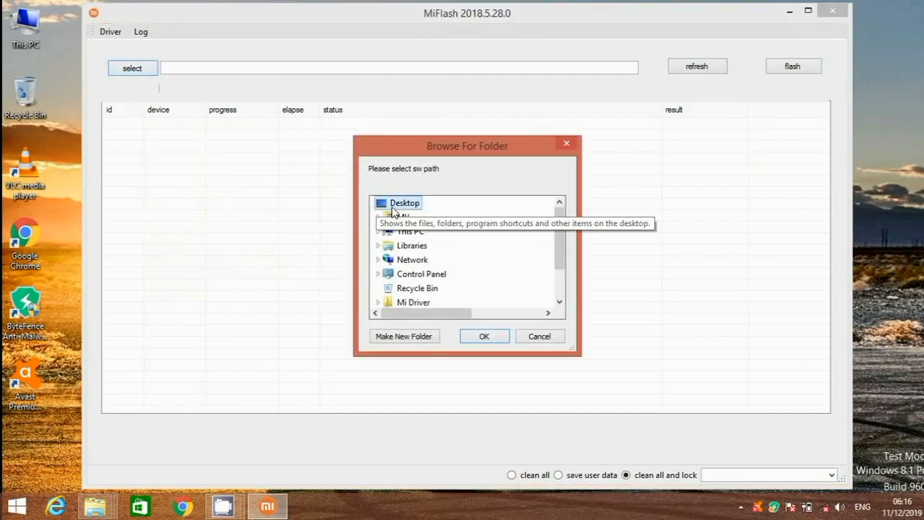
Step: Select the mido_global_images folder on the Desktop in the Browse For Folder tree
{"action": "scroll", "scroll_direction": "down", "scroll_amount": 3}
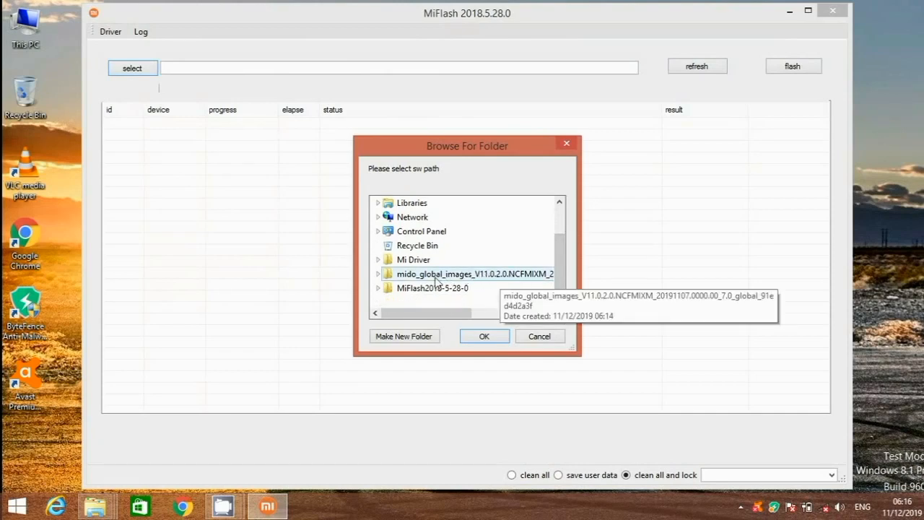
{"action": "left_click", "coordinate": [377, 274]}
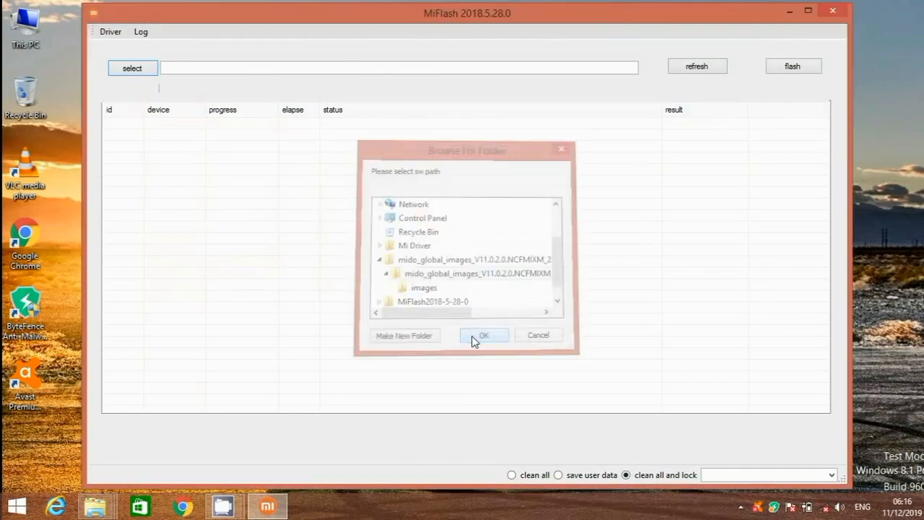
Step: Confirm the ROM folder, detect device 050cda880504, and flash with clean all and lock
{"action": "left_click", "coordinate": [483, 335]}
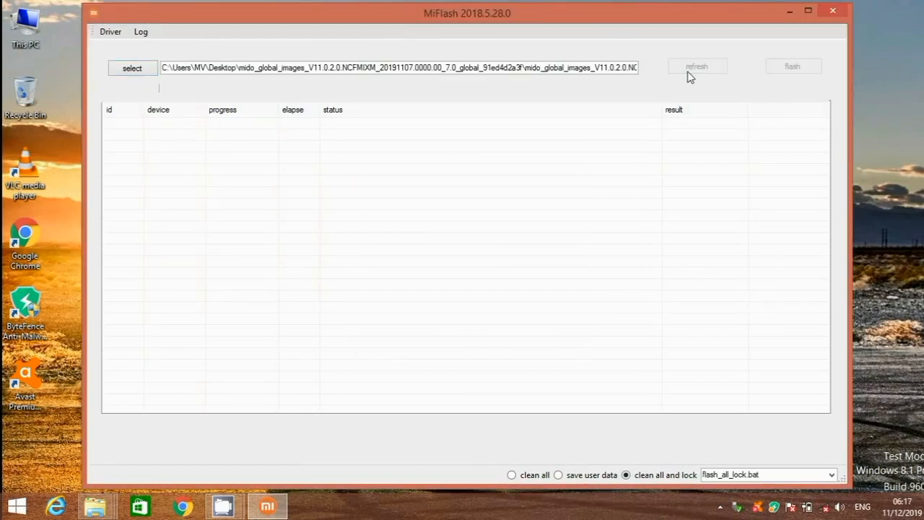
{"action": "left_click", "coordinate": [698, 65]}
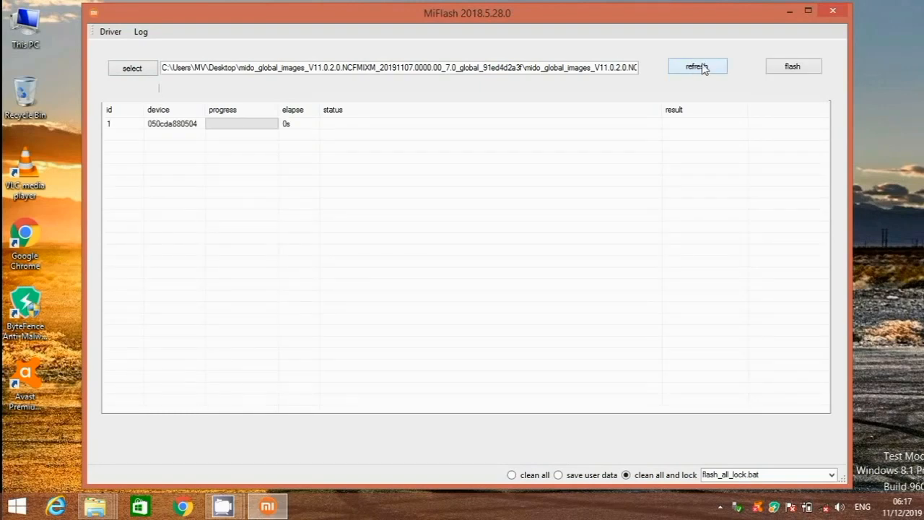
{"action": "mouse_move", "coordinate": [782, 73]}
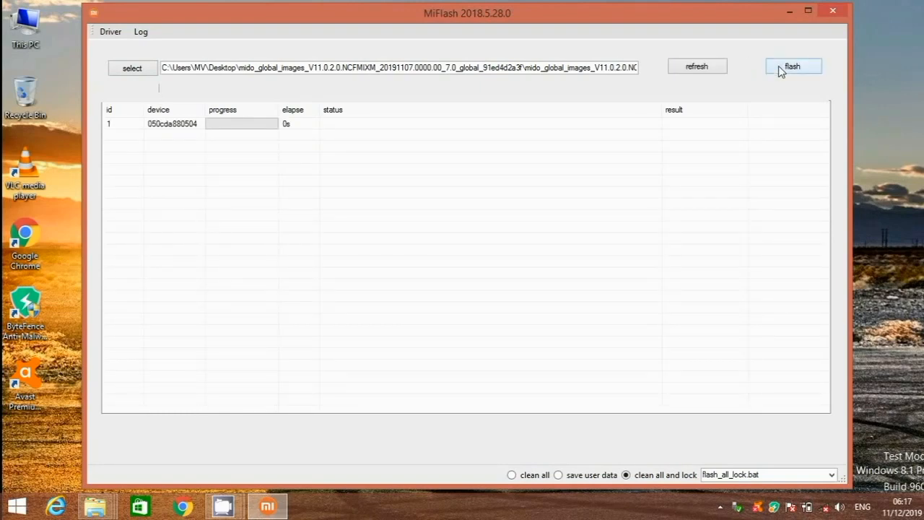
{"action": "left_click", "coordinate": [795, 65]}
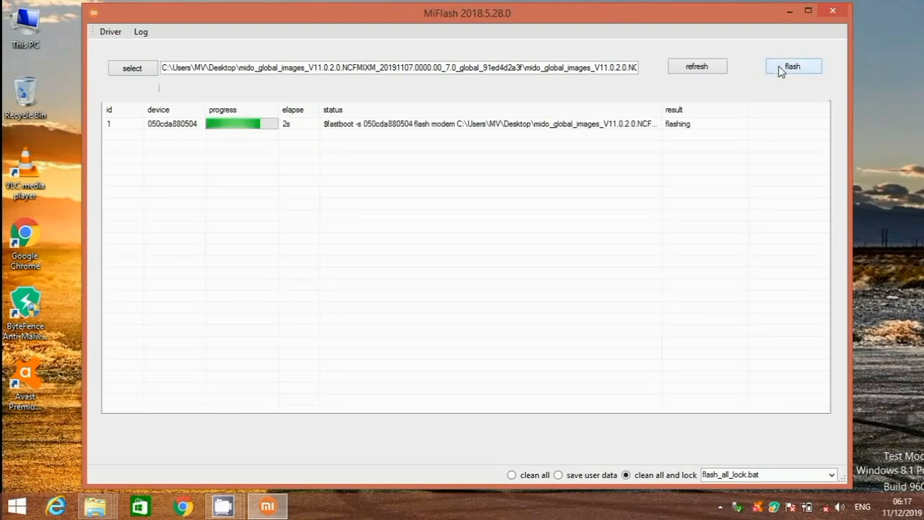